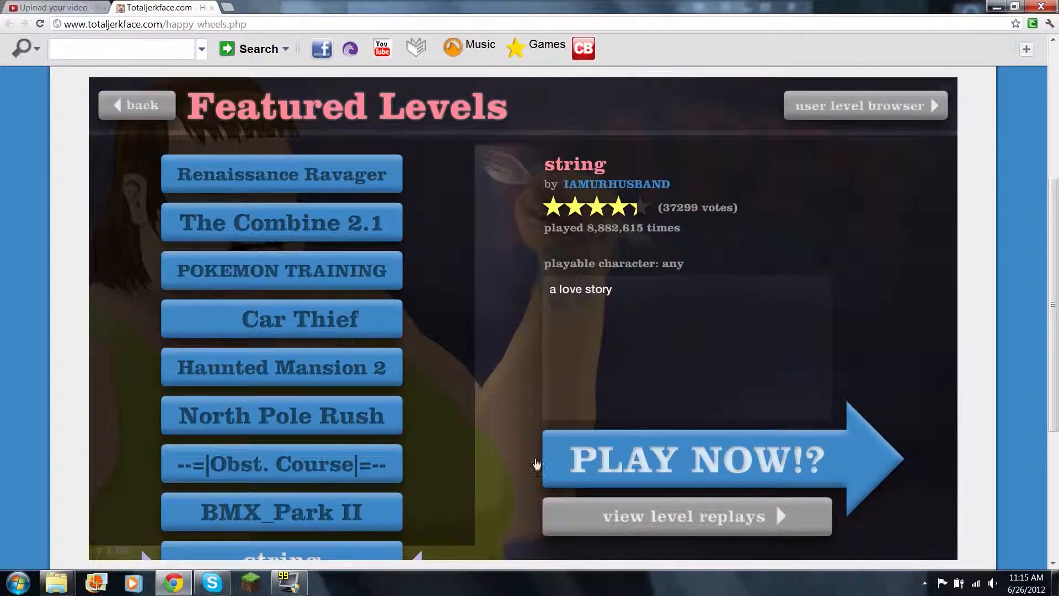
Choose BMX_Park II from the Featured Levels list and finish it in 29.13 seconds.
scroll(down, 3)
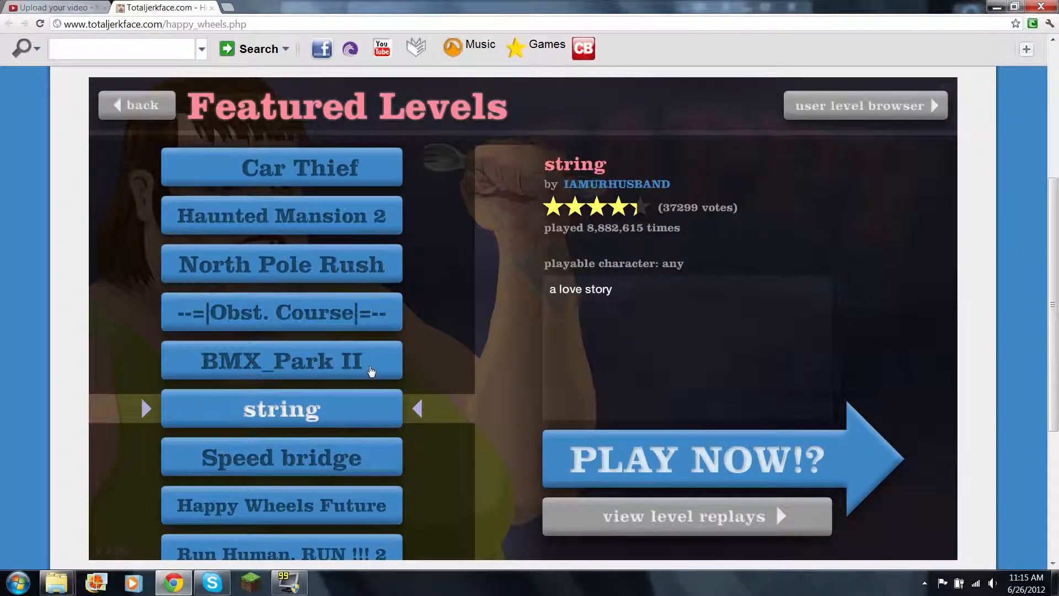
click(688, 458)
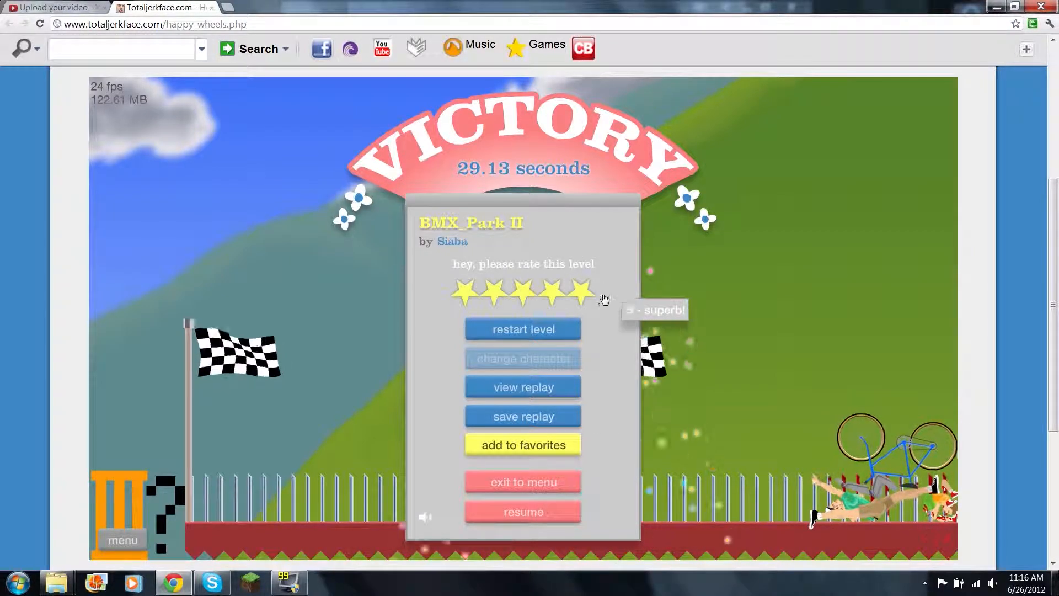
Rate BMX_Park II five stars, dismiss the once-per-24-hours notice and exit to the menu.
click(579, 290)
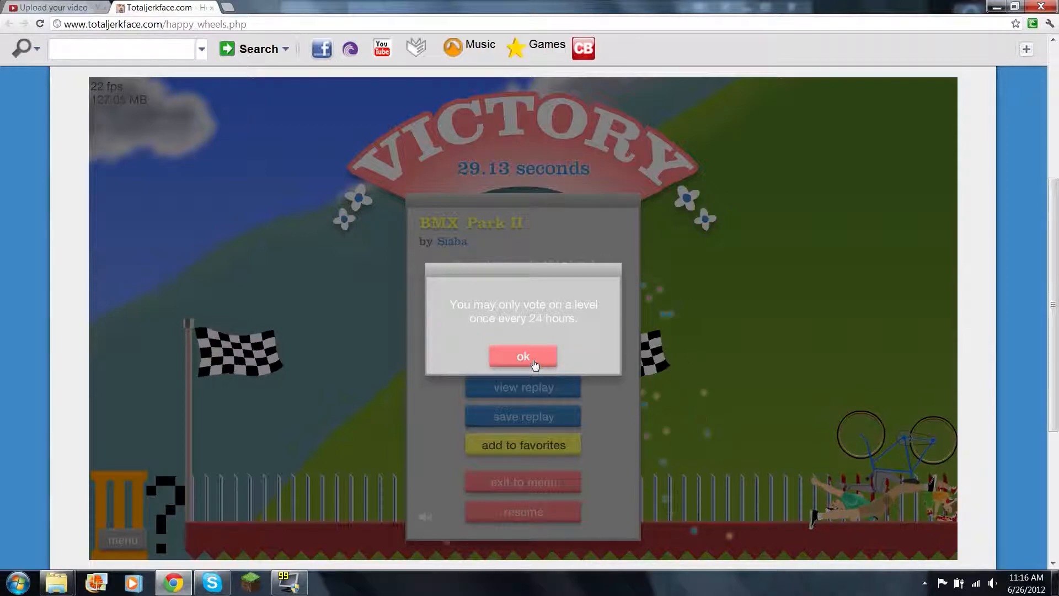
click(523, 356)
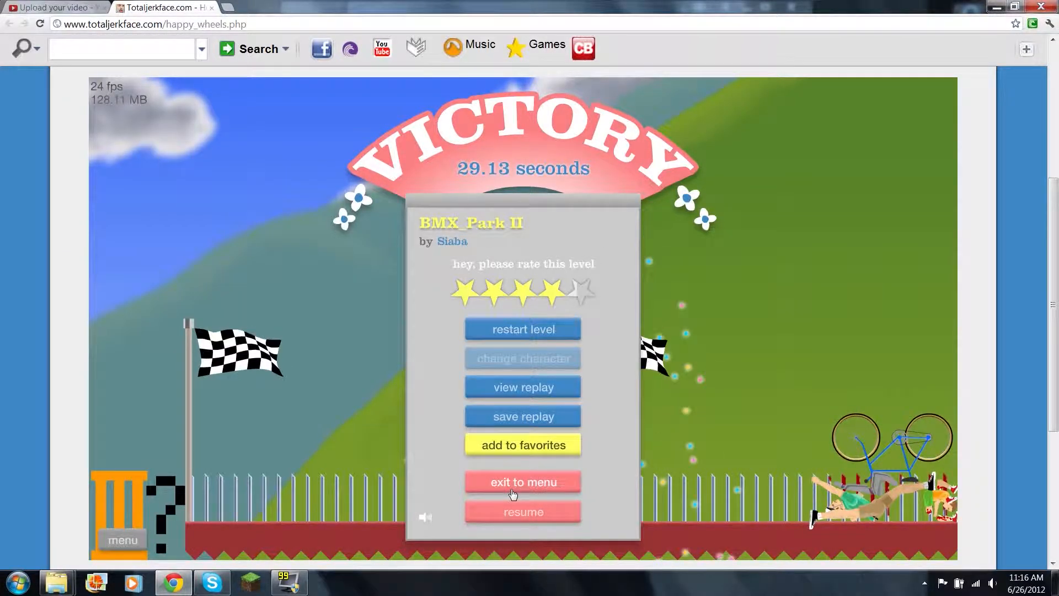
click(521, 482)
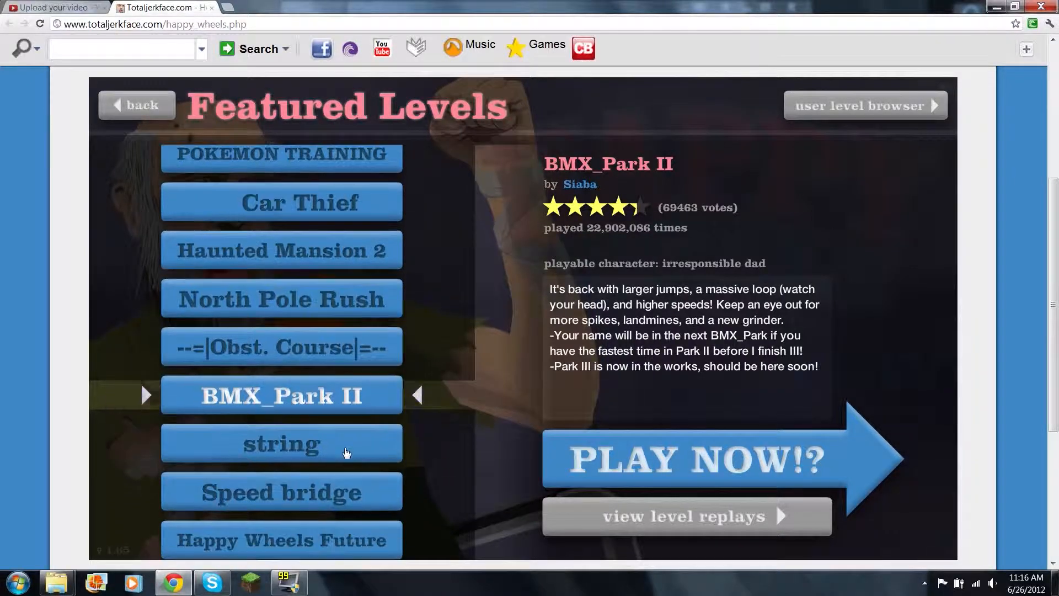
Start the featured level 'string' and ride until the character crashes.
click(281, 443)
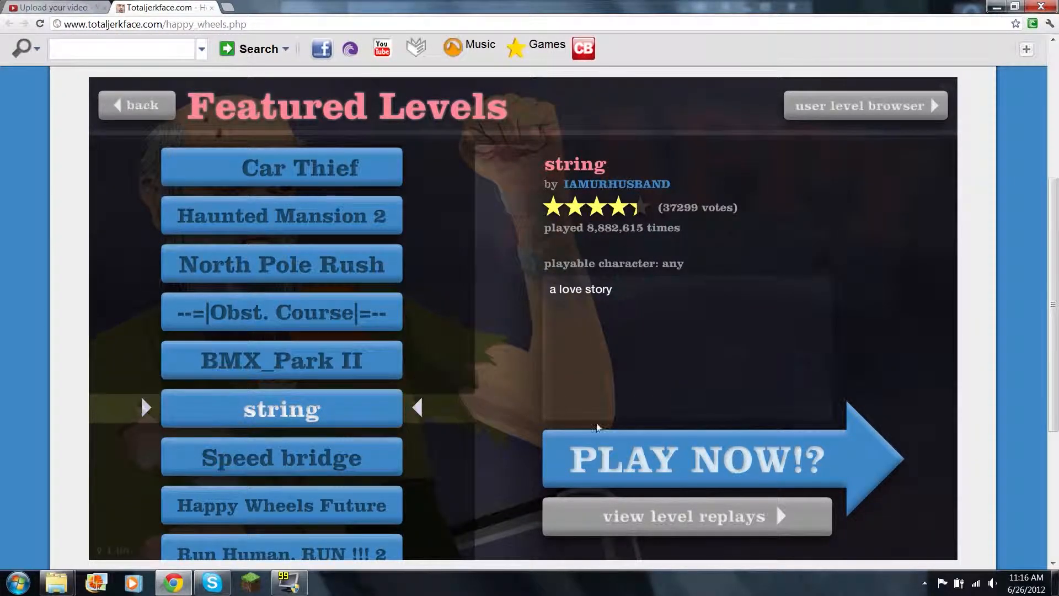
click(688, 458)
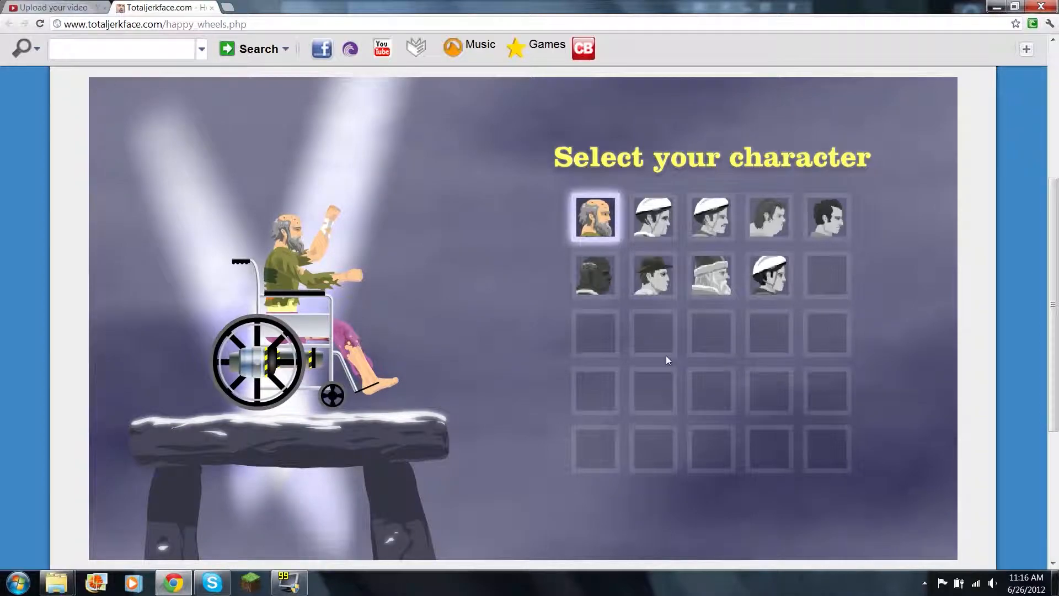
click(826, 217)
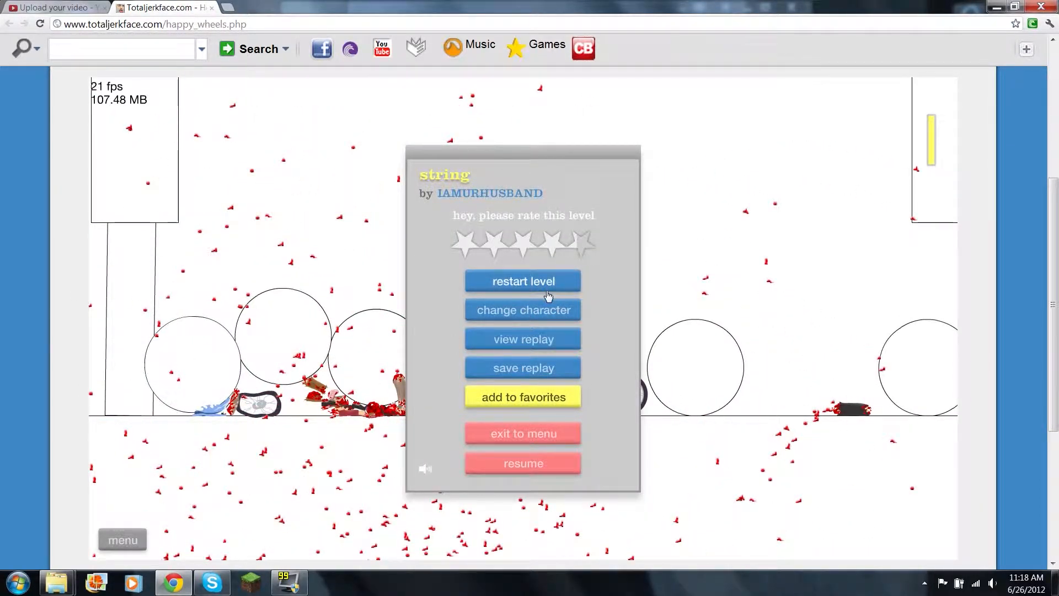
Restart 'string' for another run that ends wrecked beside the wooden ramps.
click(521, 281)
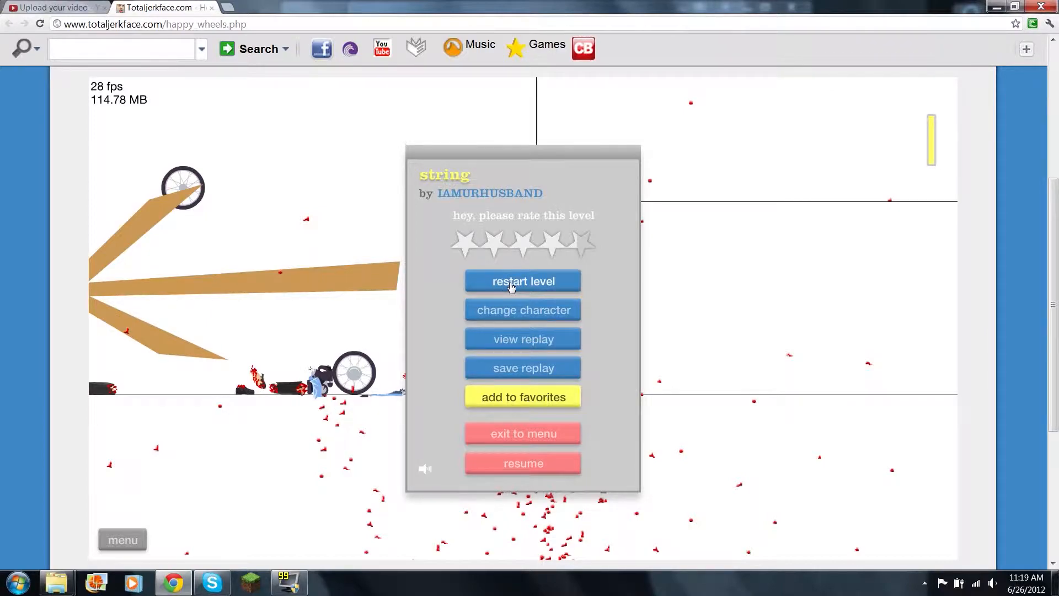
Restart 'string' again, this run ending smashed among the large circles.
click(522, 282)
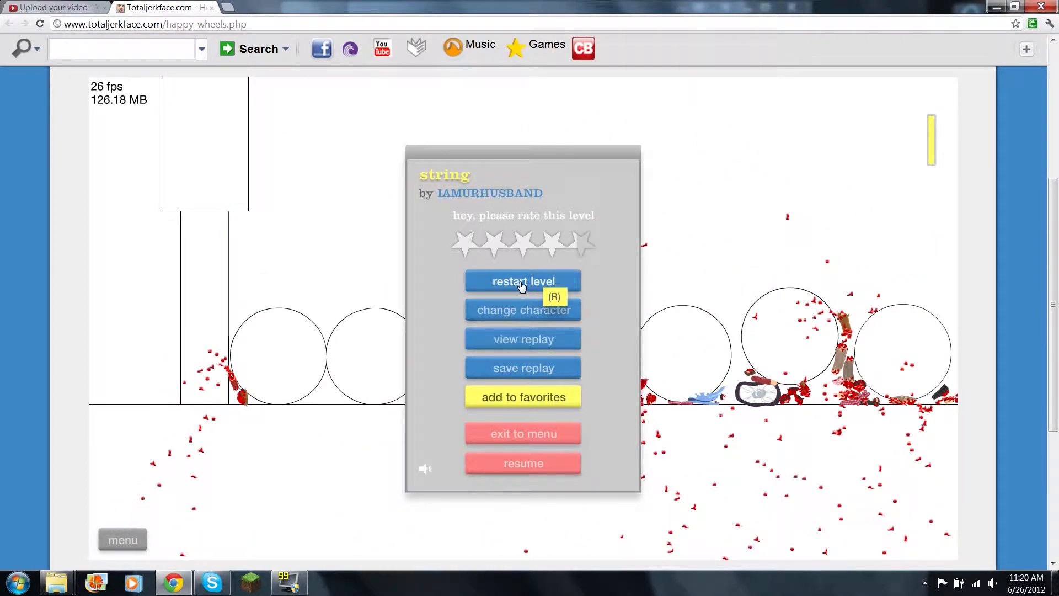
Restart 'string' once more, the run stopping near the wooden ramps.
click(521, 281)
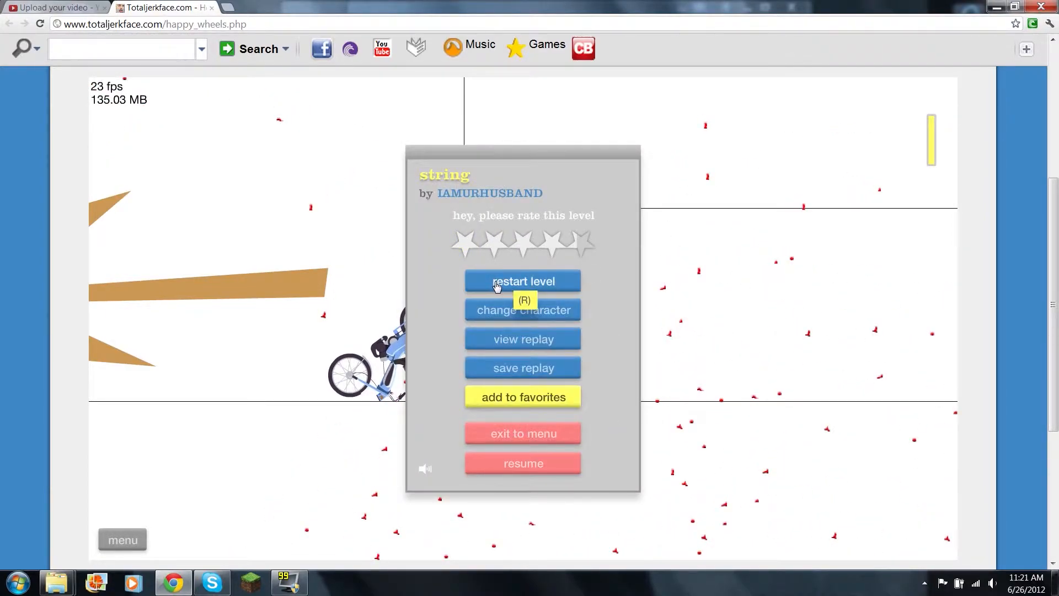
click(522, 282)
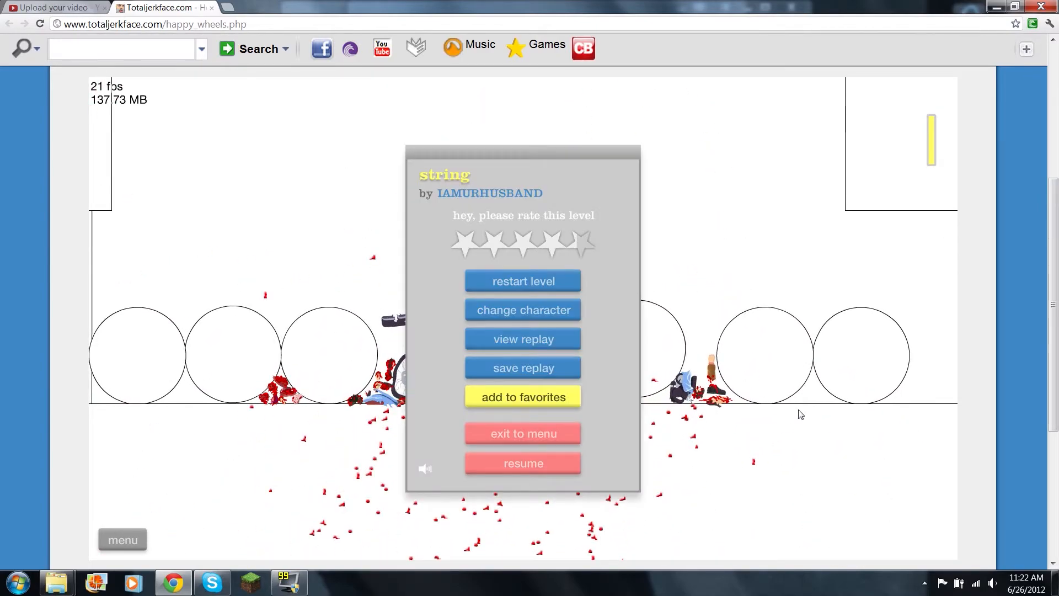
mouse_move(628, 166)
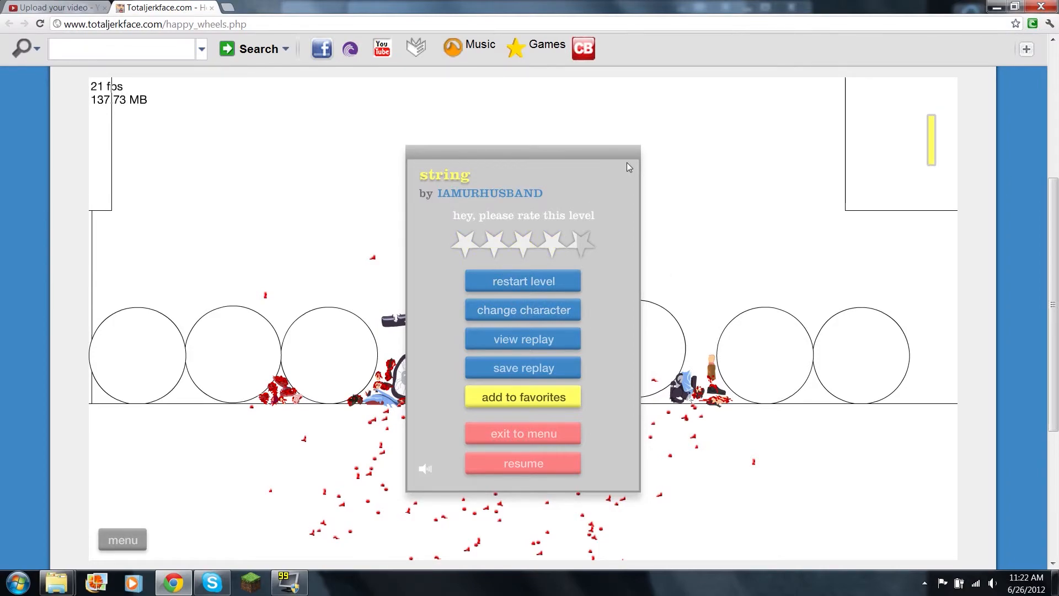
Give the level 'string' a five-star rating from the pause menu.
click(582, 243)
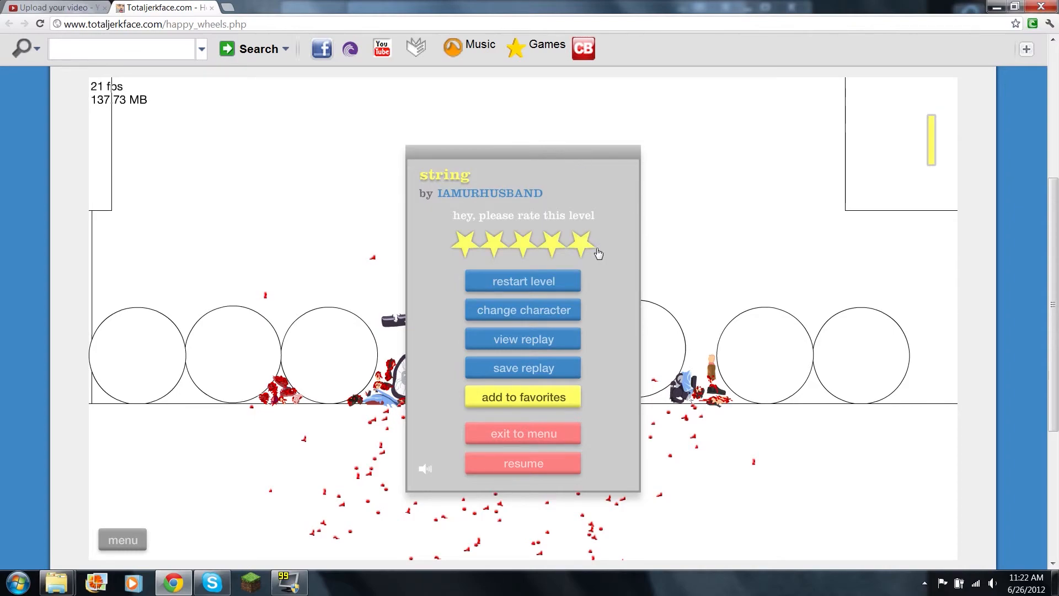
click(585, 242)
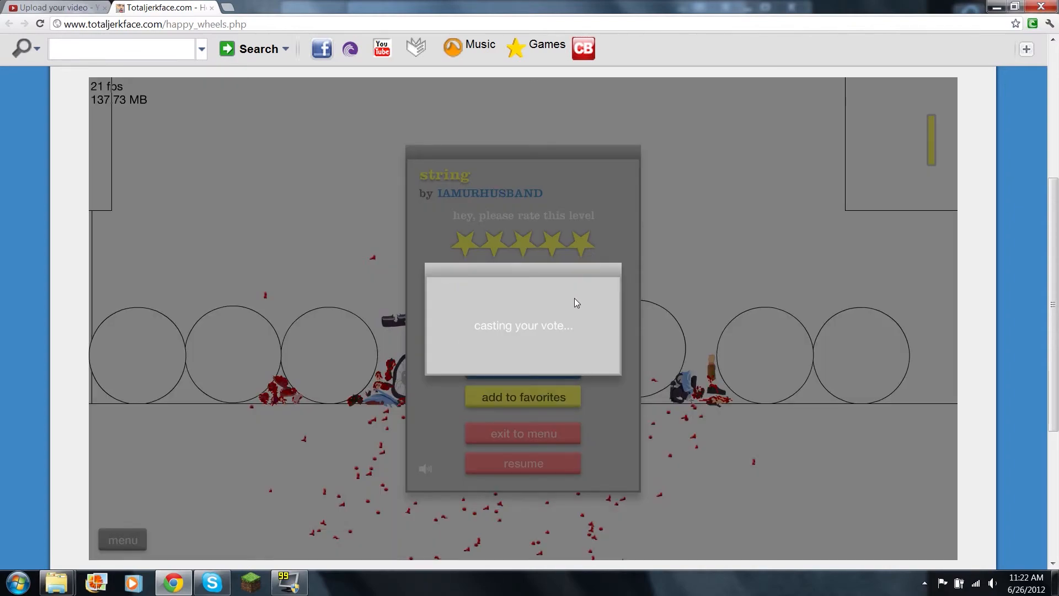